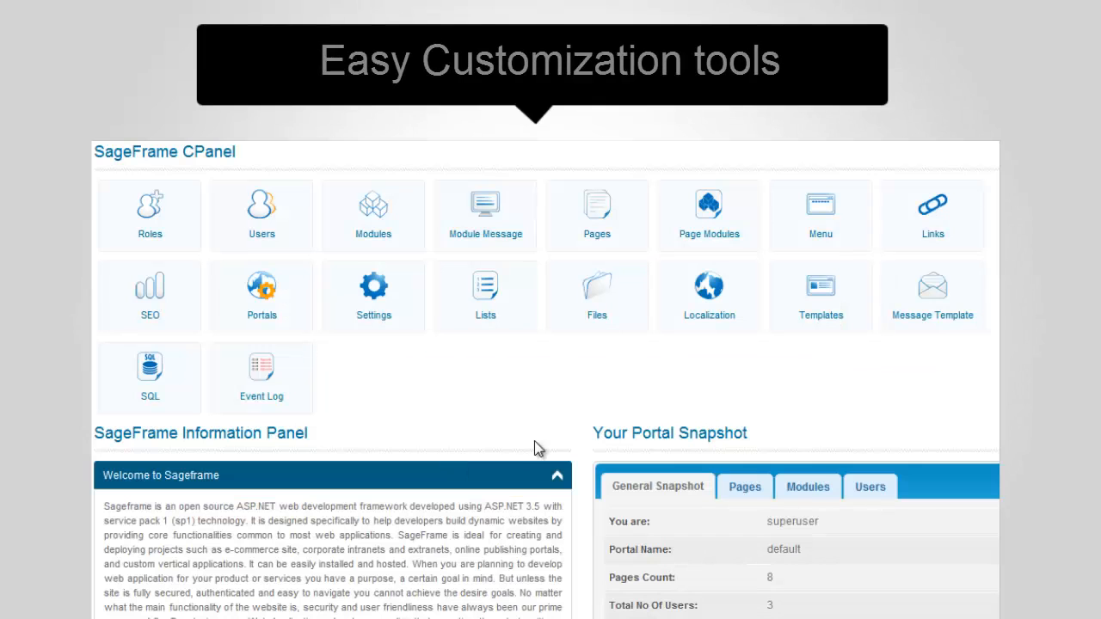
mouse_move(821, 296)
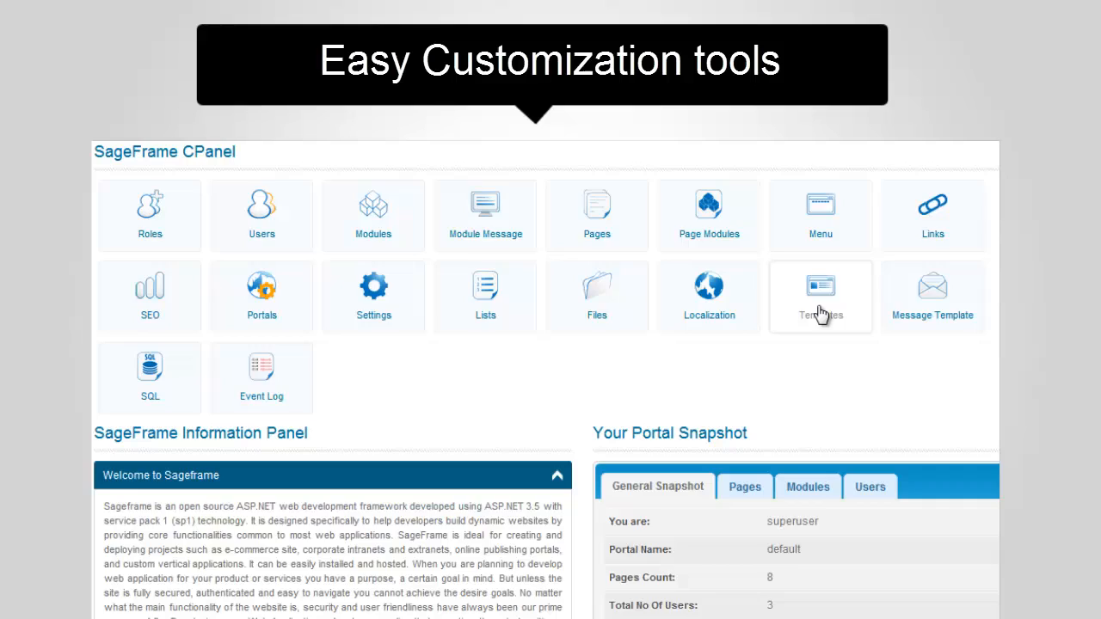
- Go to Templates from the CPanel dashboard, reaching the Template Manager
left_click(819, 292)
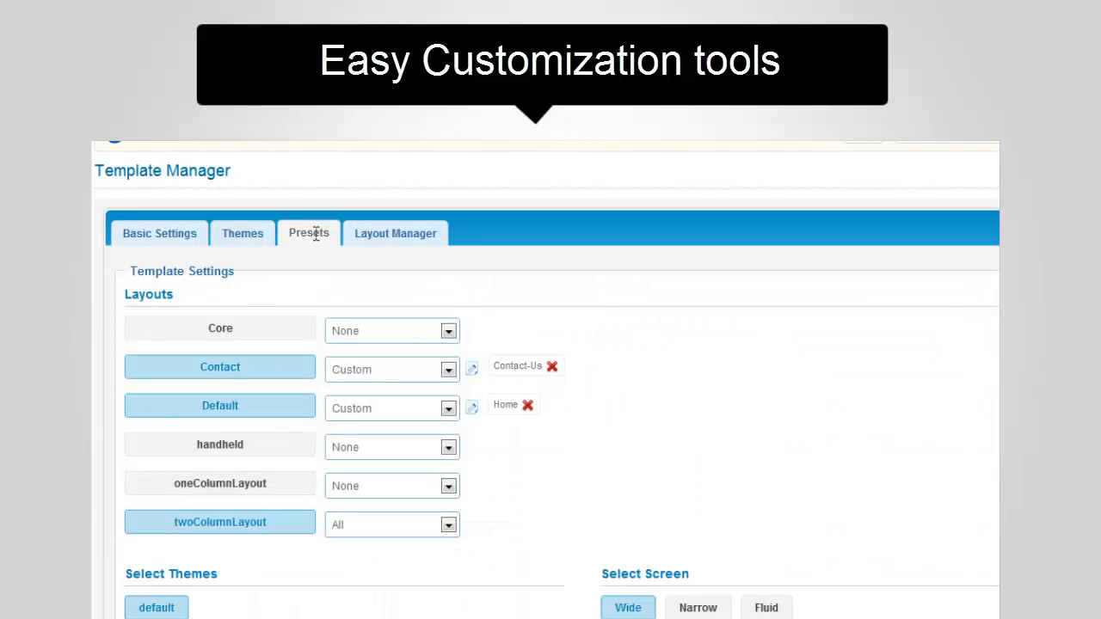
- Show the Core layout in Layout Manager with its Headertop, Banner and Navigation blocks
left_click(396, 234)
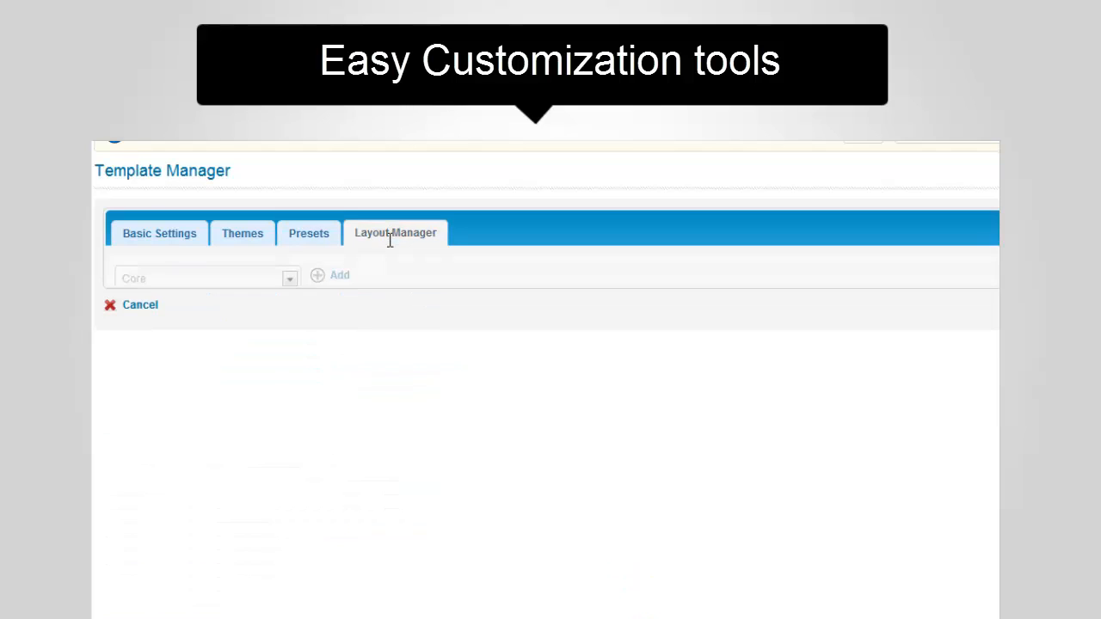
left_click(396, 232)
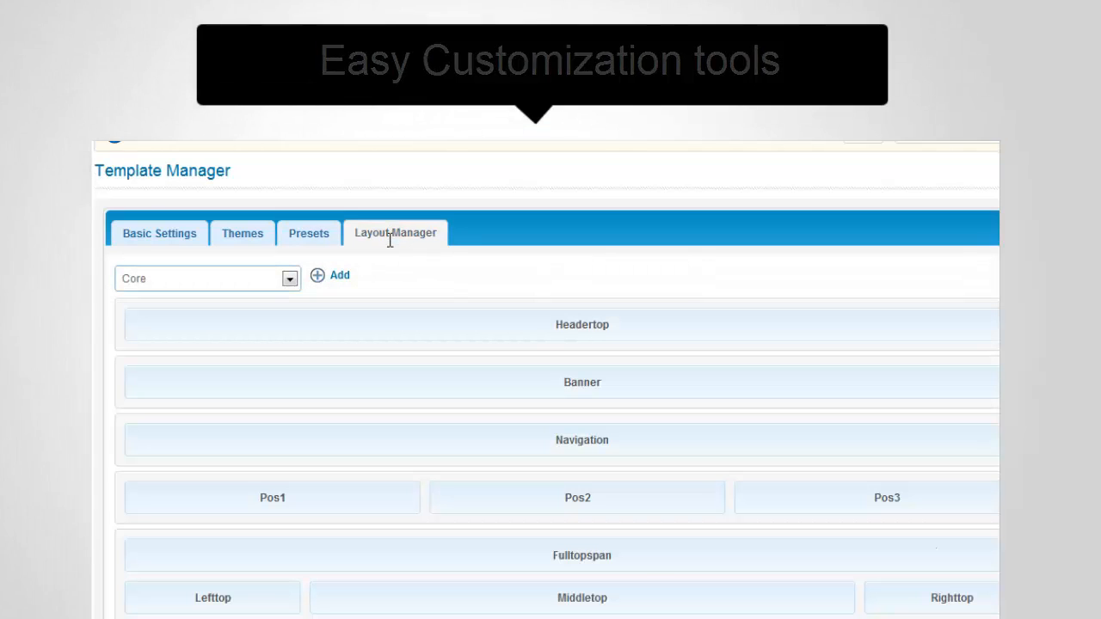
left_click(308, 234)
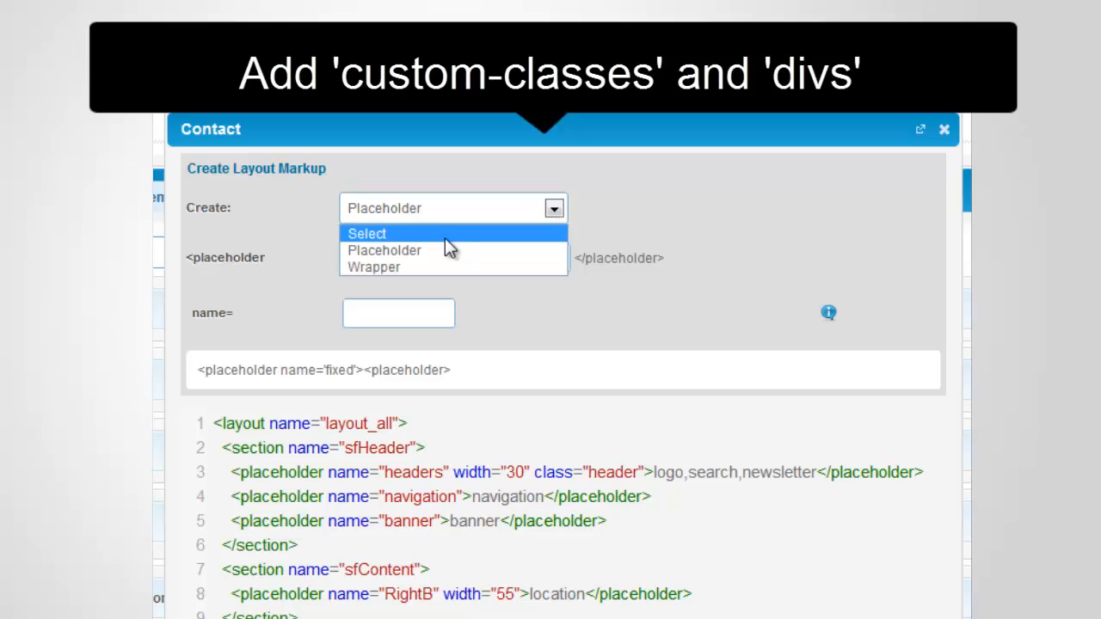
- Choose Placeholder as the new element for the Contact layout markup and begin its name value
left_click(386, 252)
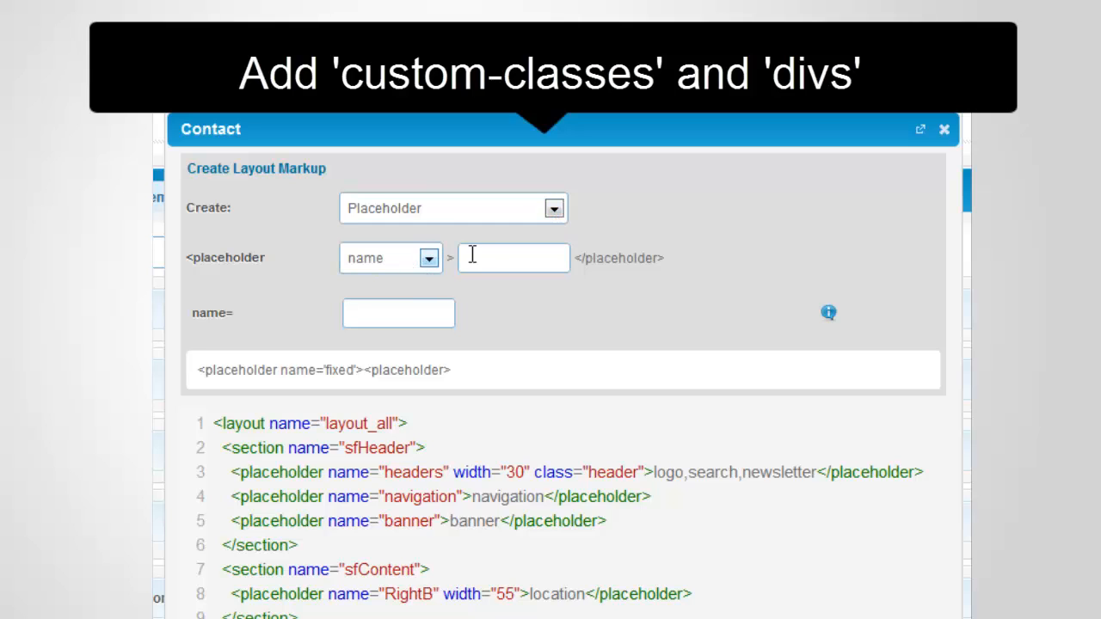
left_click(512, 258)
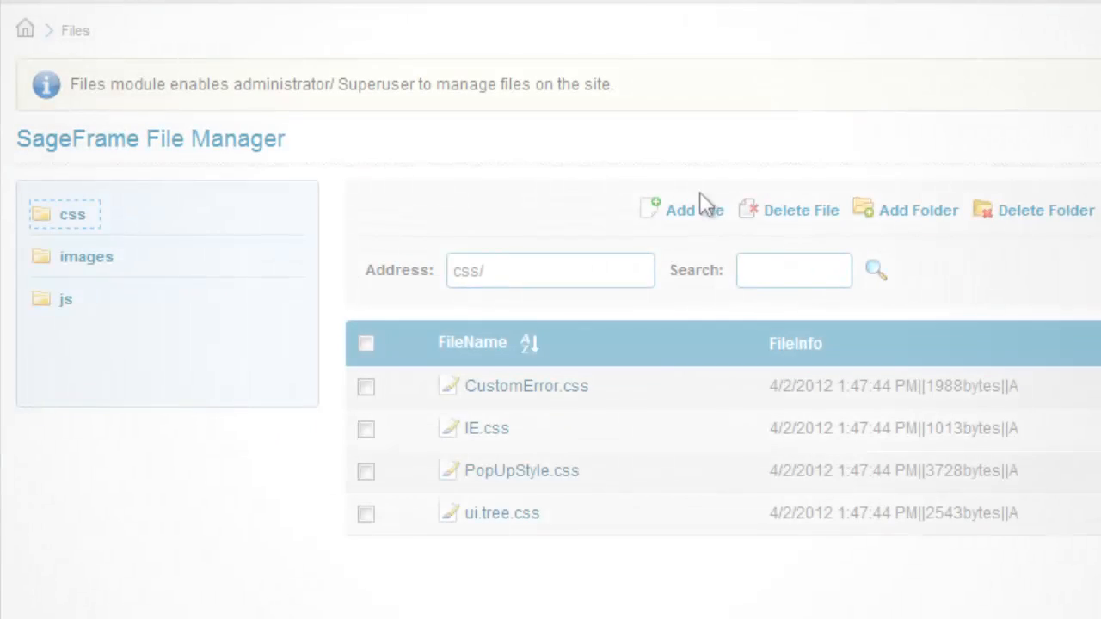
- Add a Standard folder named 'icons' inside css and expand css to show it
left_click(917, 210)
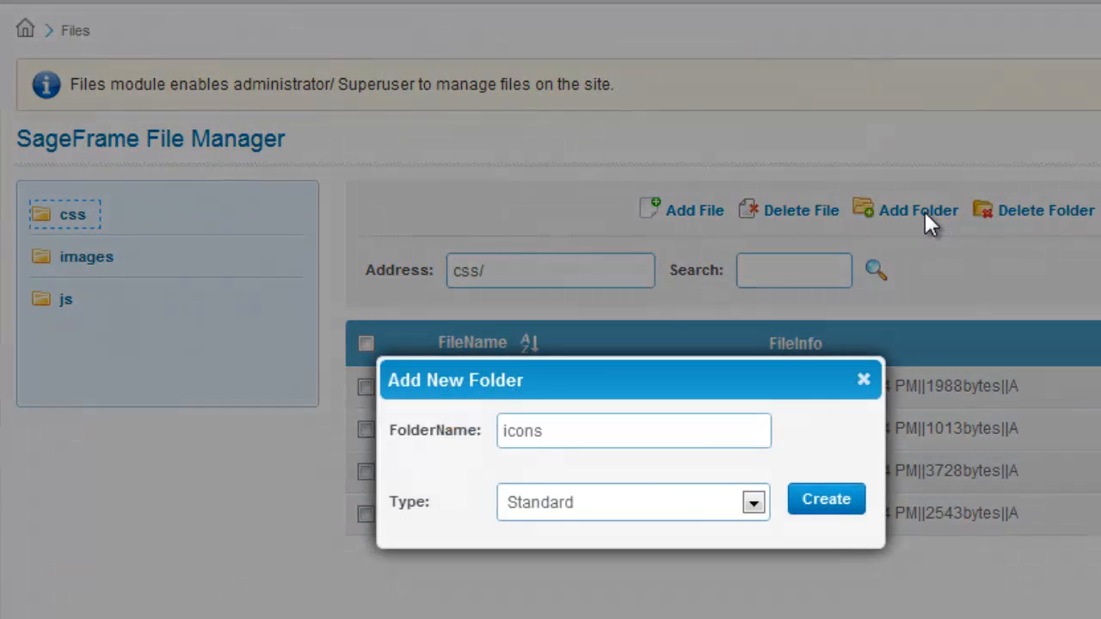
left_click(826, 499)
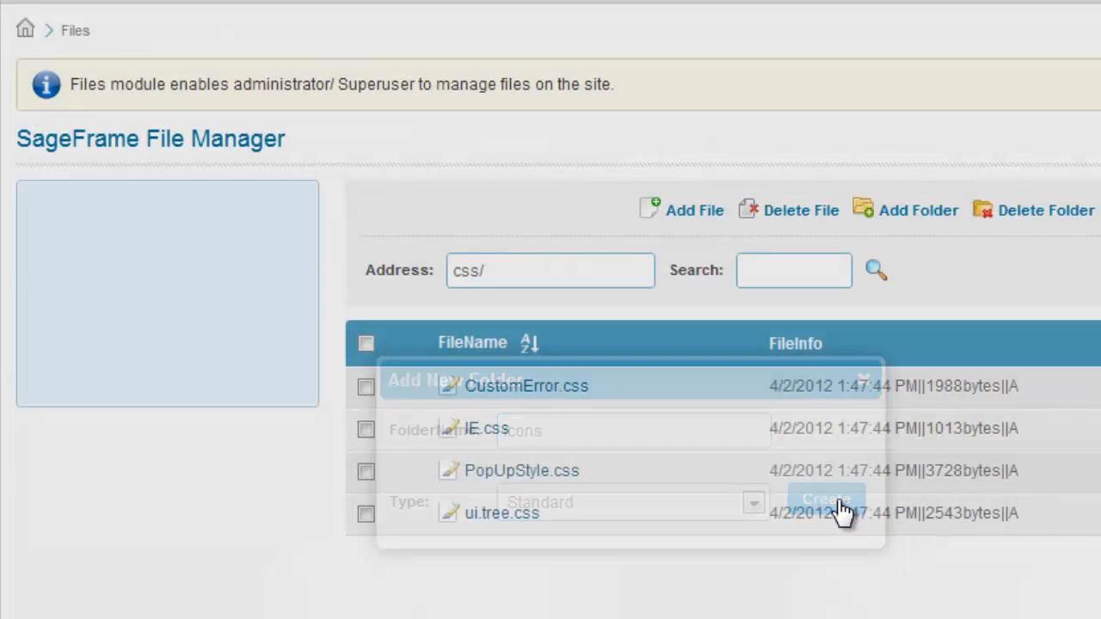
left_click(826, 499)
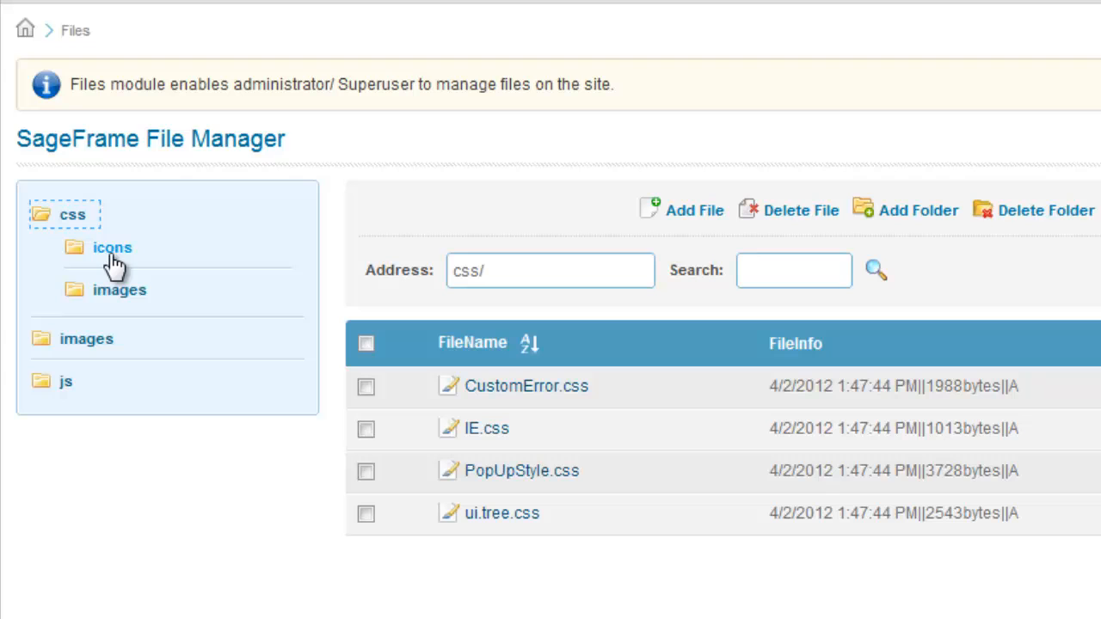
- Collapse css and list the js folder's scripts such as cookie.js and jquery-1.4.4.js
left_click(72, 213)
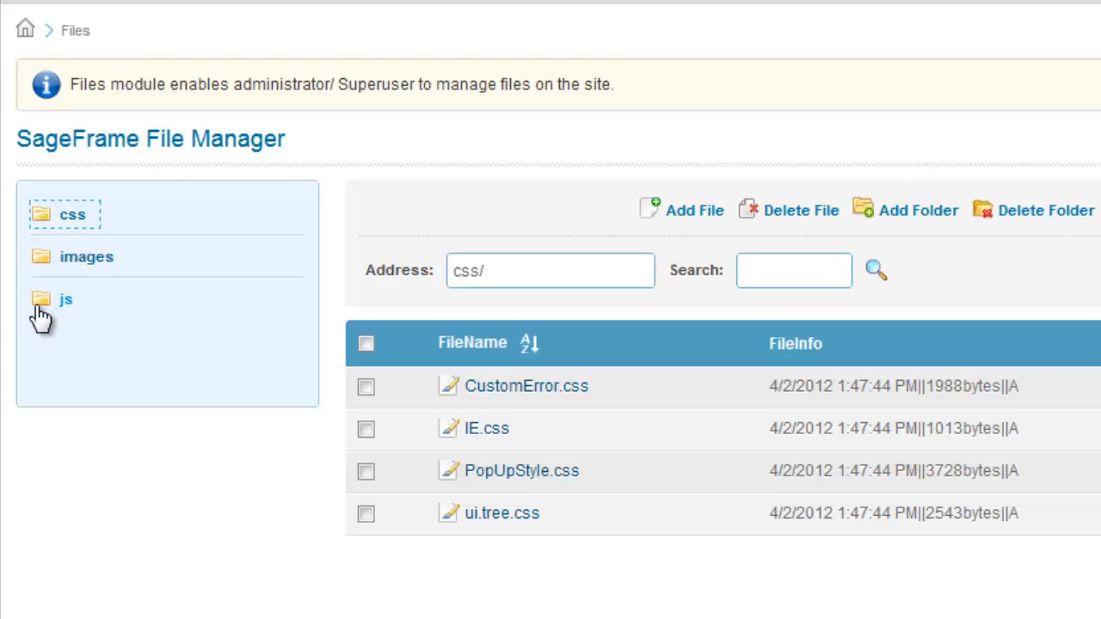
left_click(65, 299)
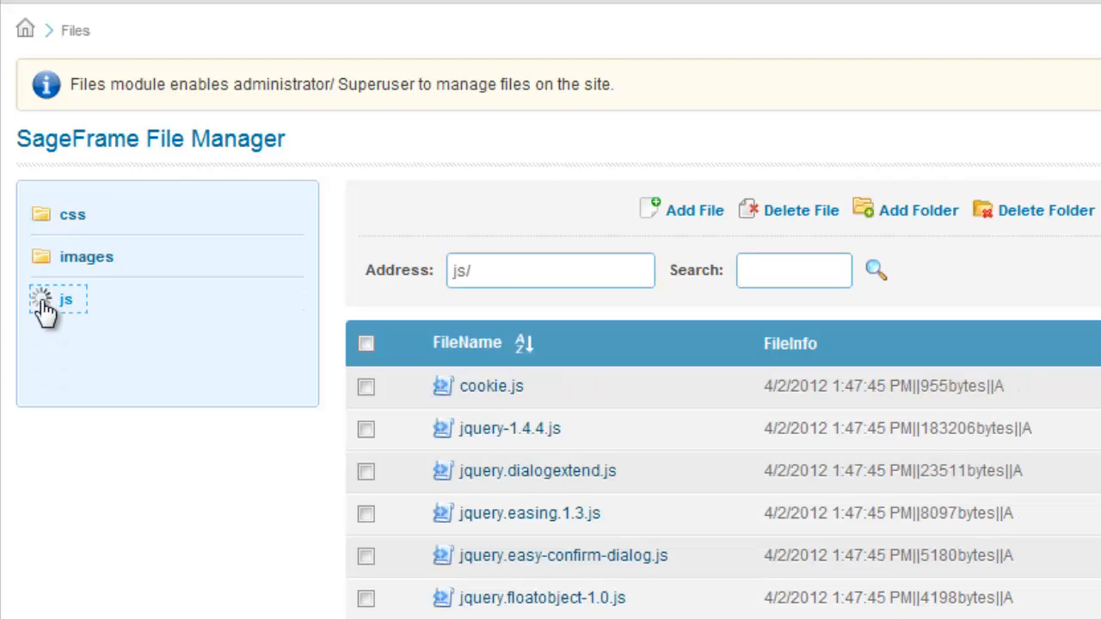
left_click(65, 300)
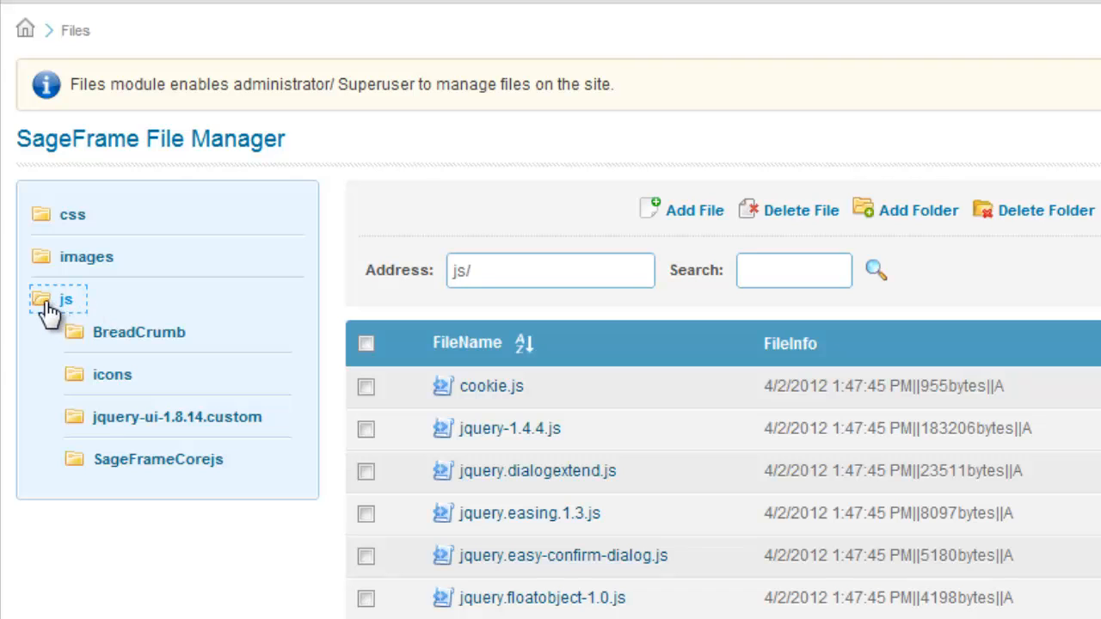
left_click(42, 299)
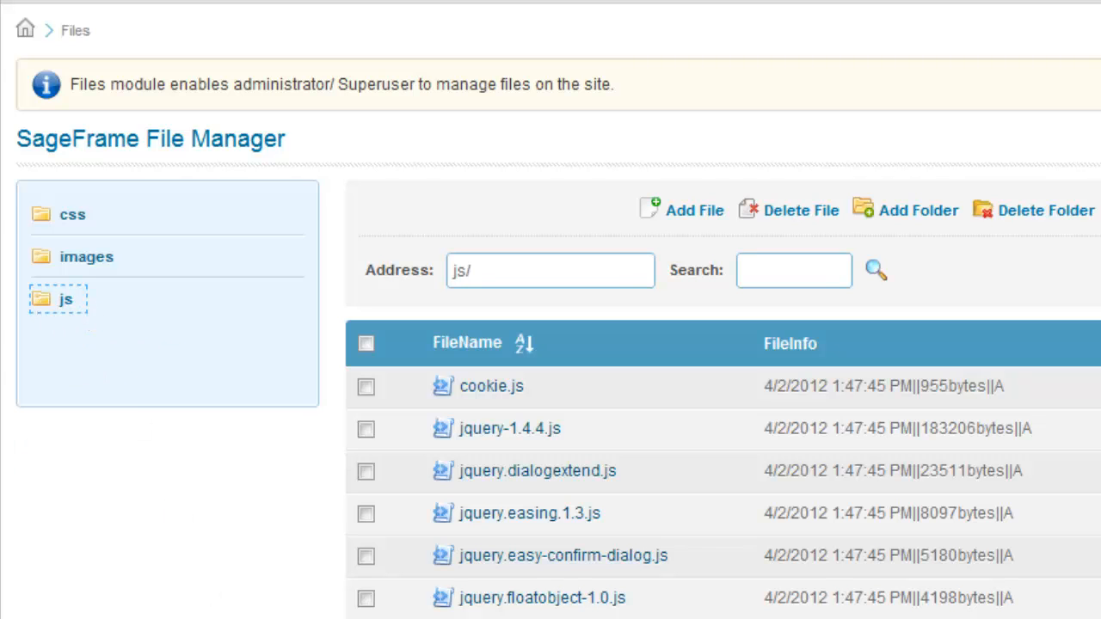